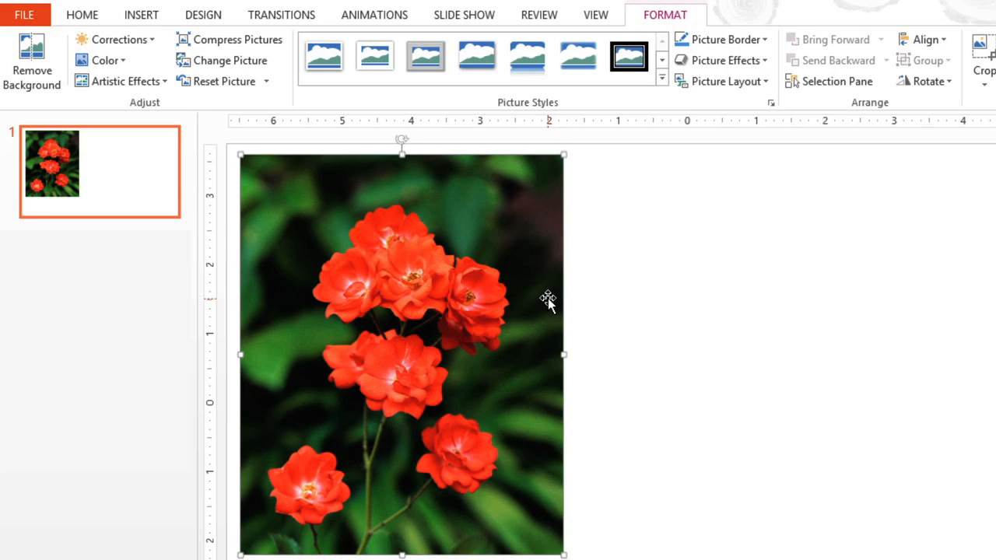
mouse_move(144, 116)
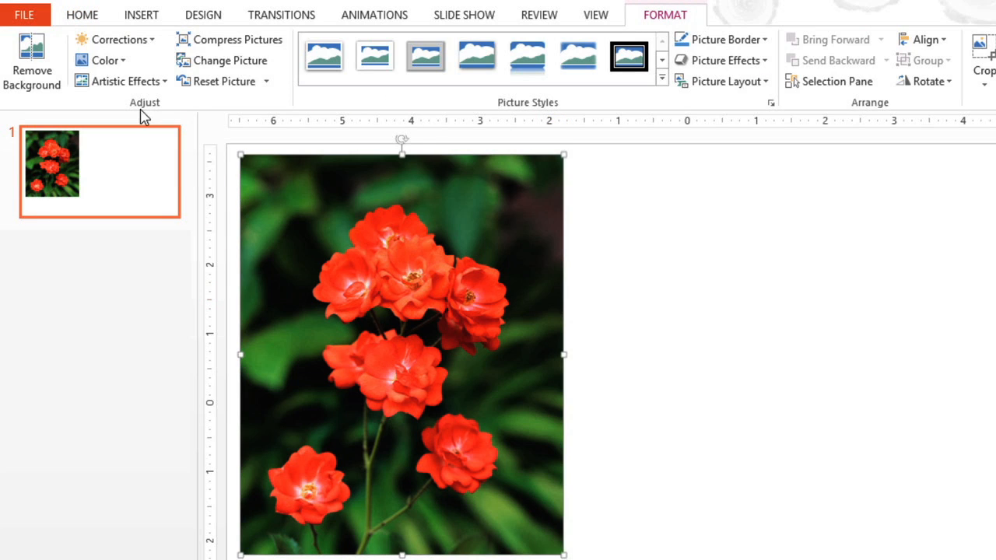
mouse_move(32, 62)
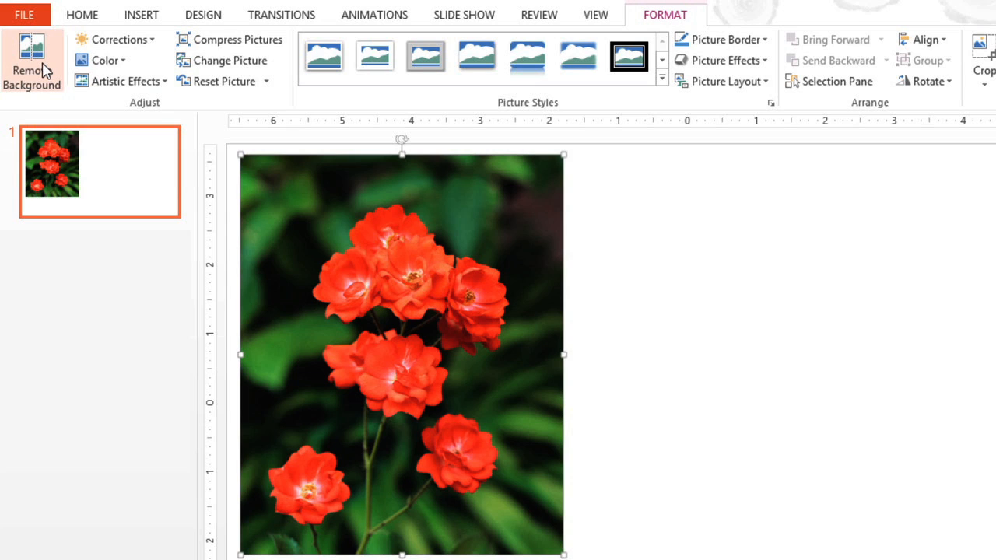
Start Remove Background on the roses photo so the keep marquee appears.
left_click(32, 59)
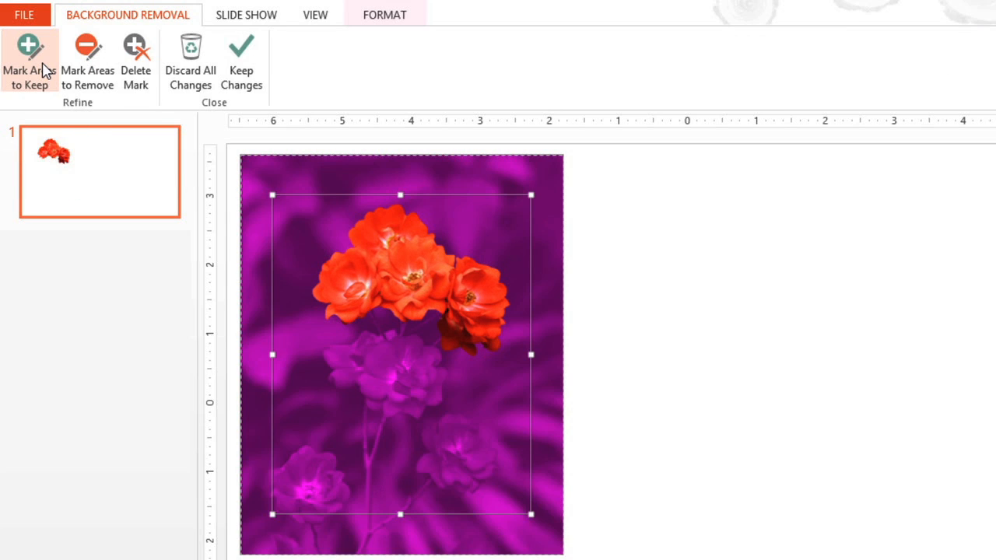
mouse_move(28, 60)
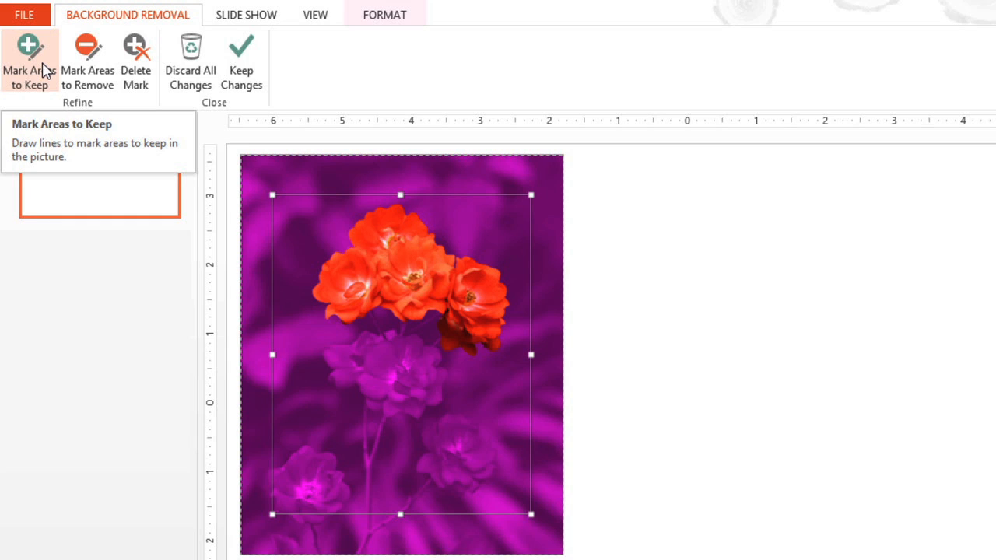
mouse_move(154, 126)
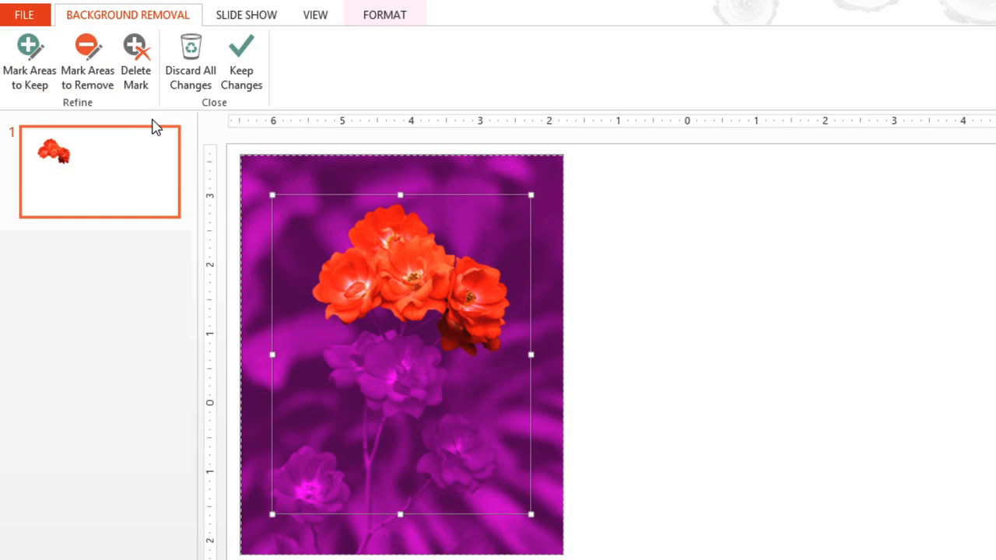
mouse_move(286, 505)
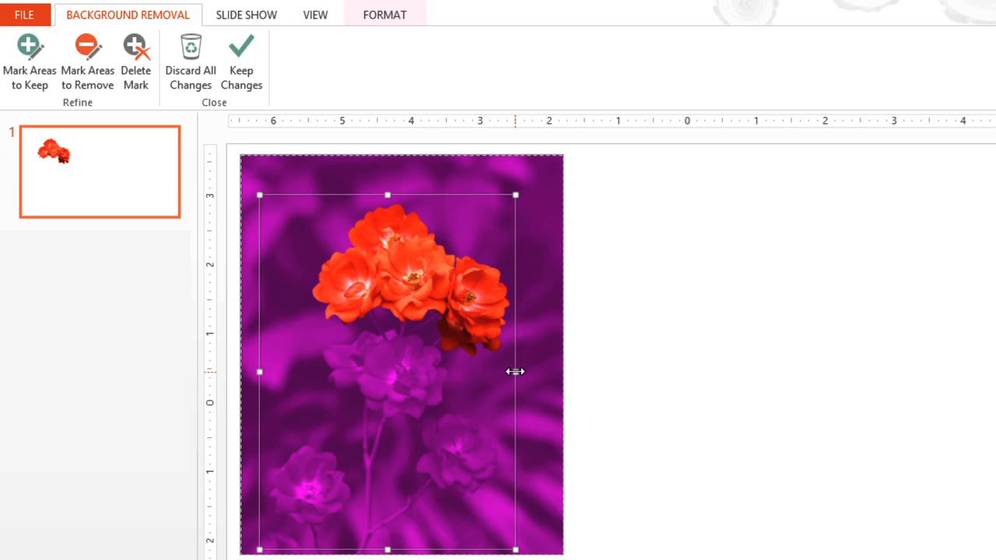
mouse_move(564, 381)
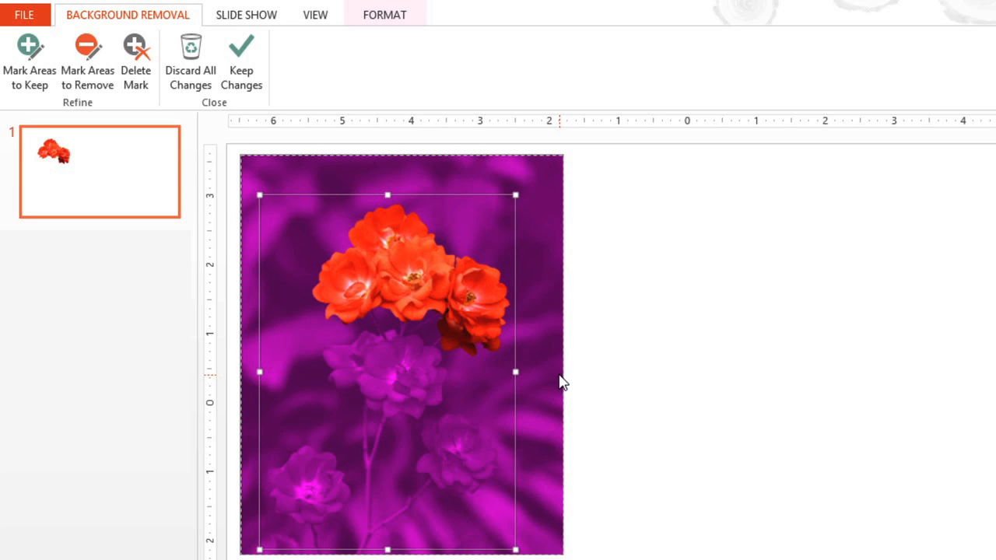
mouse_move(518, 365)
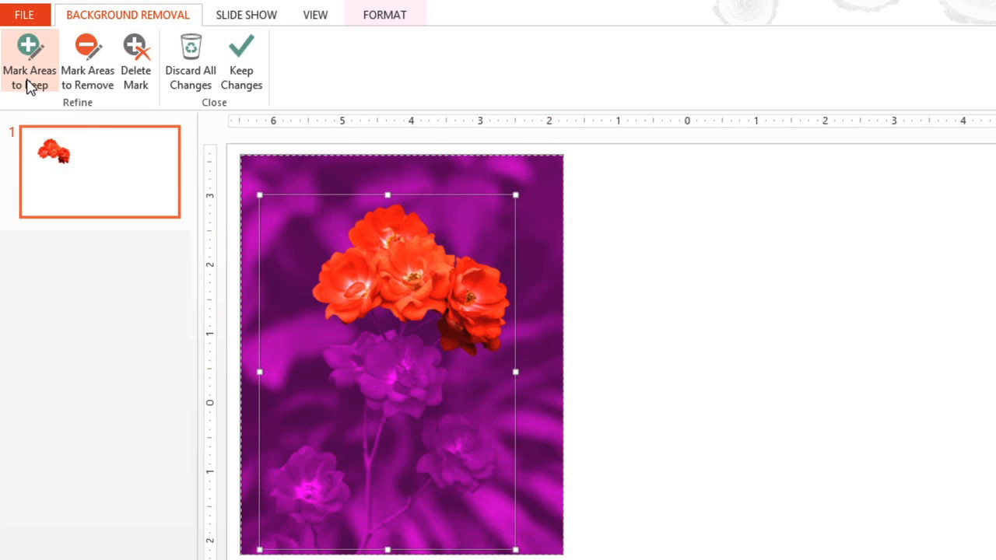
Mark the middle rose and stem to keep, and the dark gap below the top roses to remove.
left_click(29, 62)
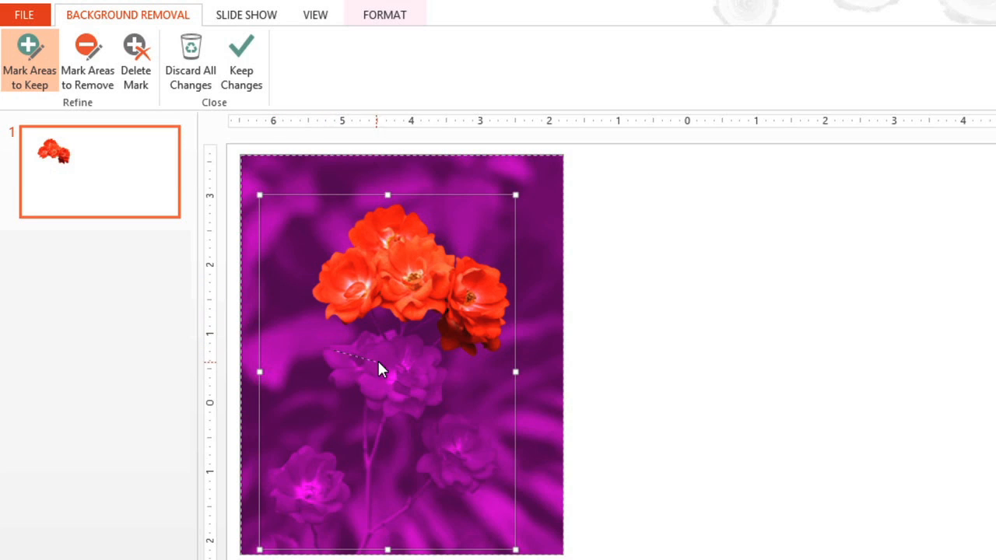
left_click_drag(336, 357, 440, 380)
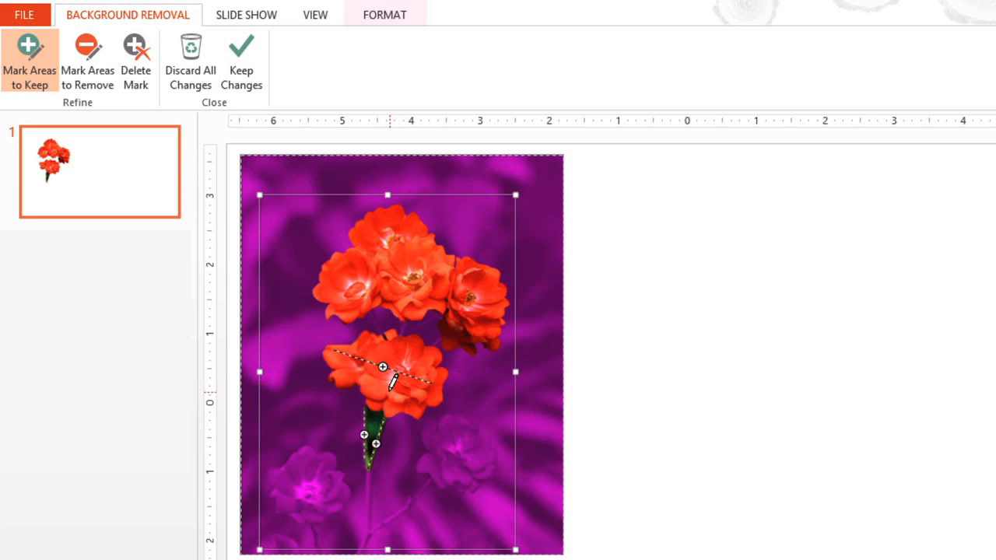
left_click(87, 59)
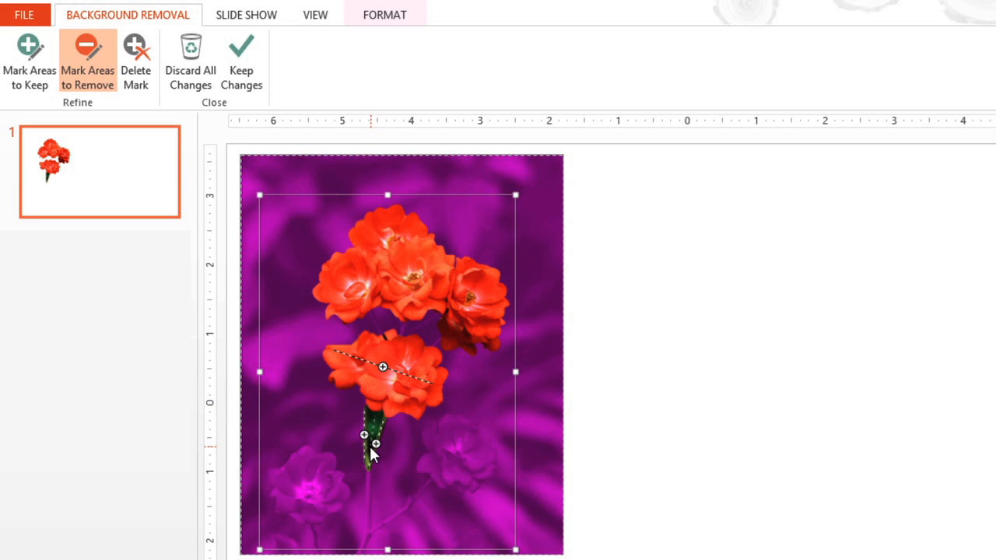
left_click(373, 443)
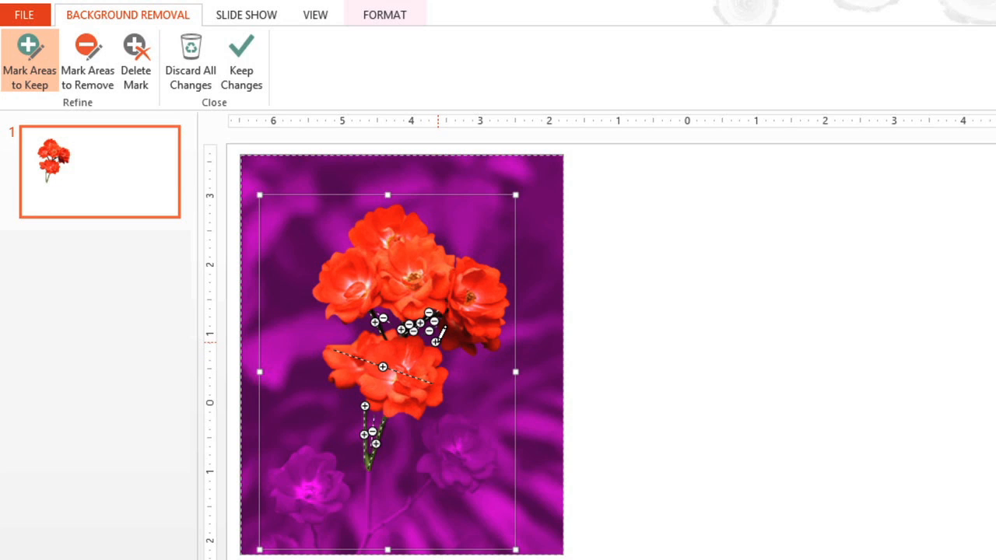
left_click(426, 341)
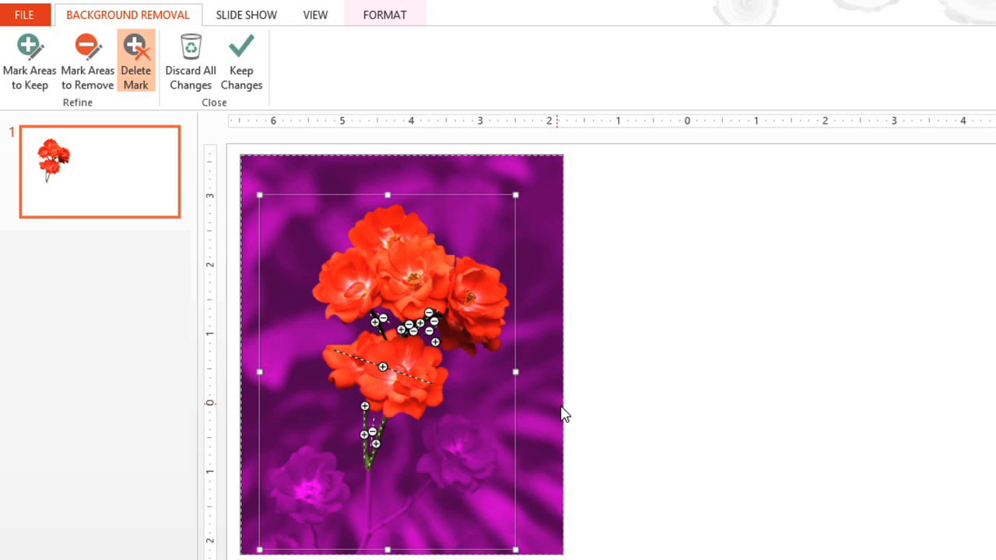
mouse_move(574, 416)
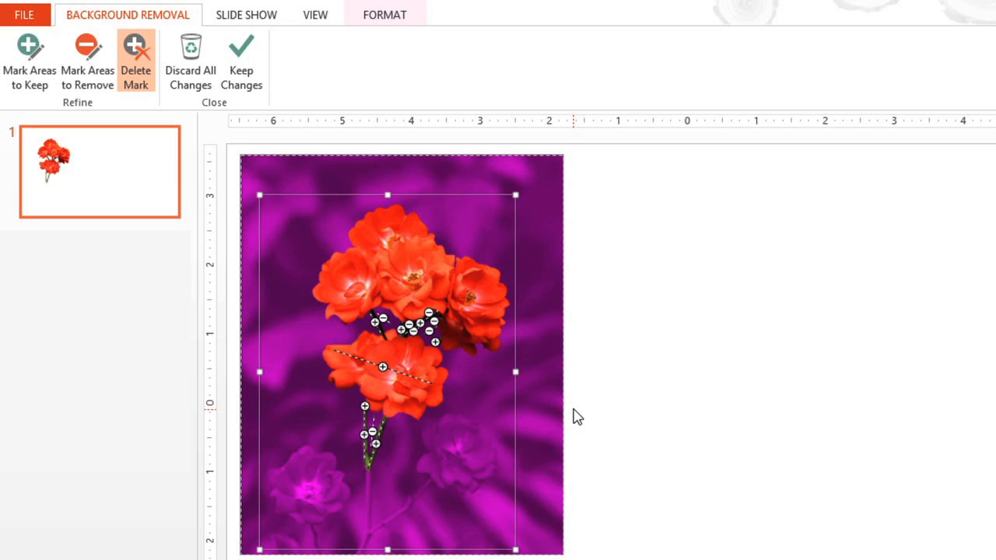
mouse_move(441, 267)
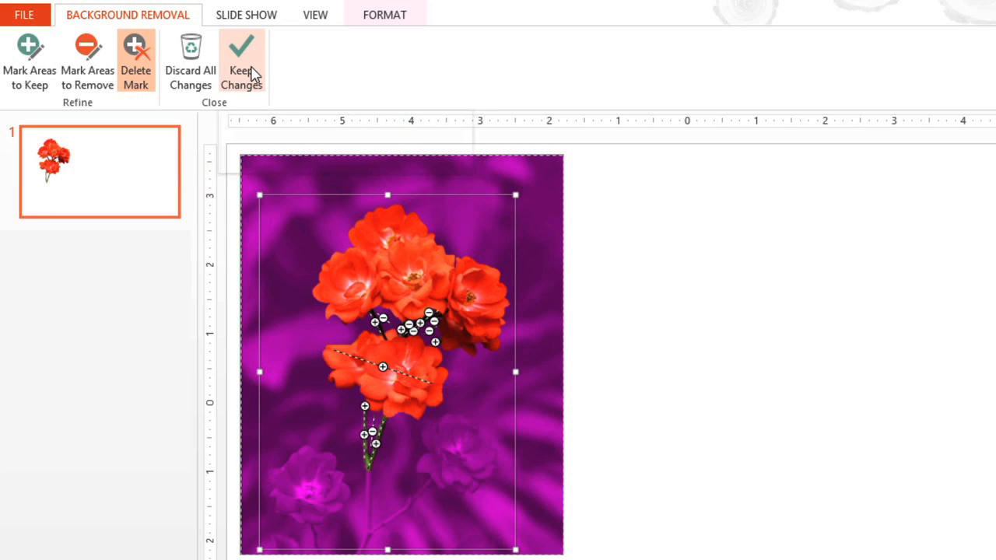
Keep the slide 1 rose cutout, then begin Remove Background on the roses over the picket fence.
left_click(241, 63)
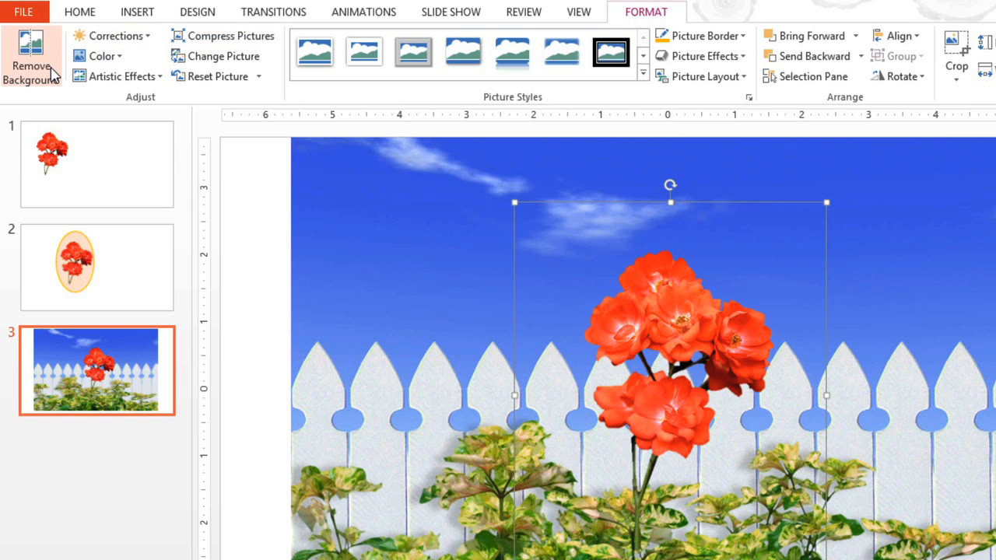
left_click(31, 58)
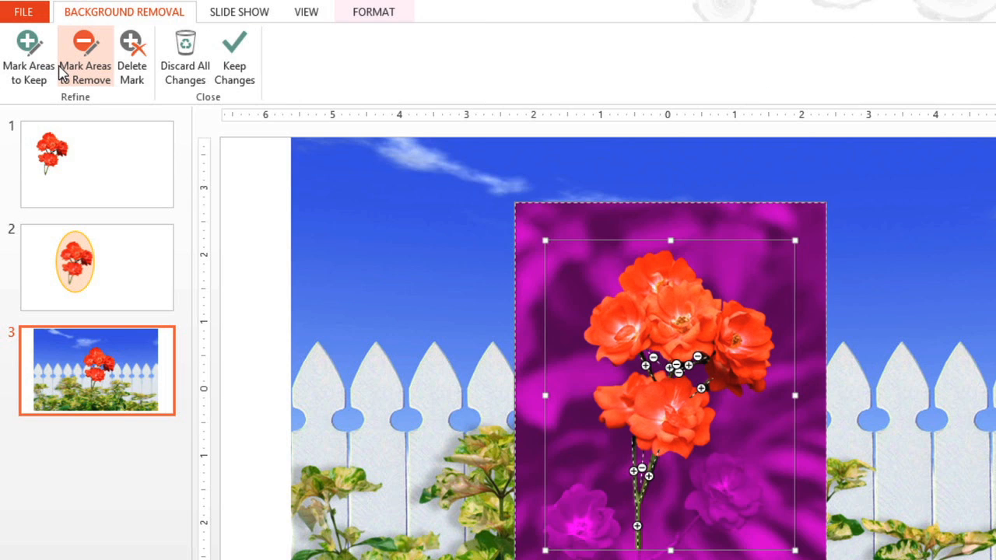
mouse_move(84, 59)
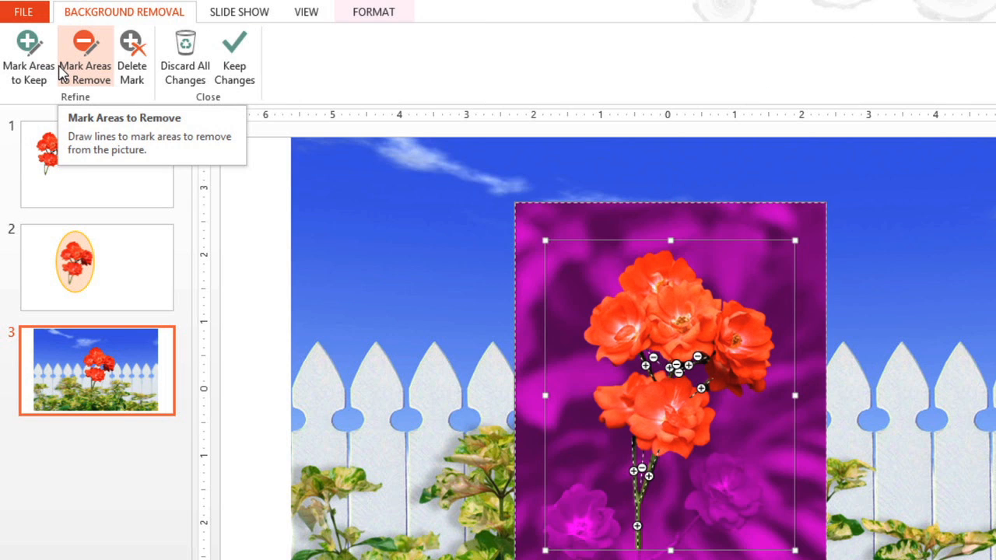